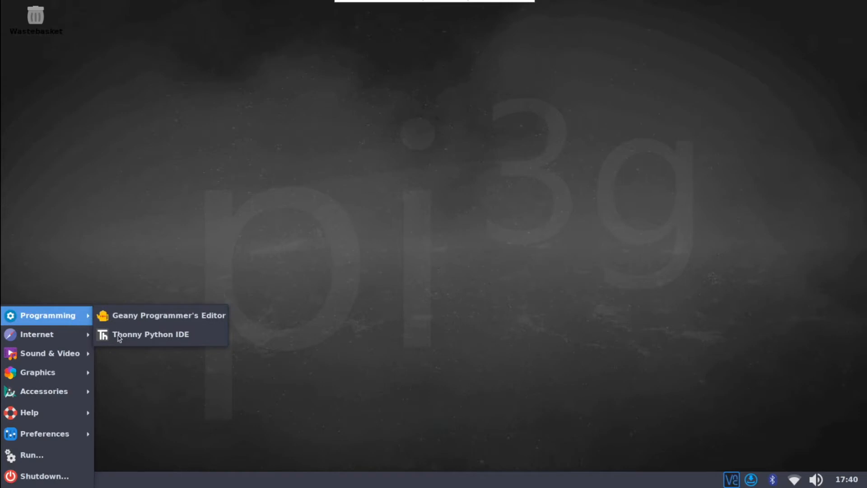
pyautogui.moveTo(150, 334)
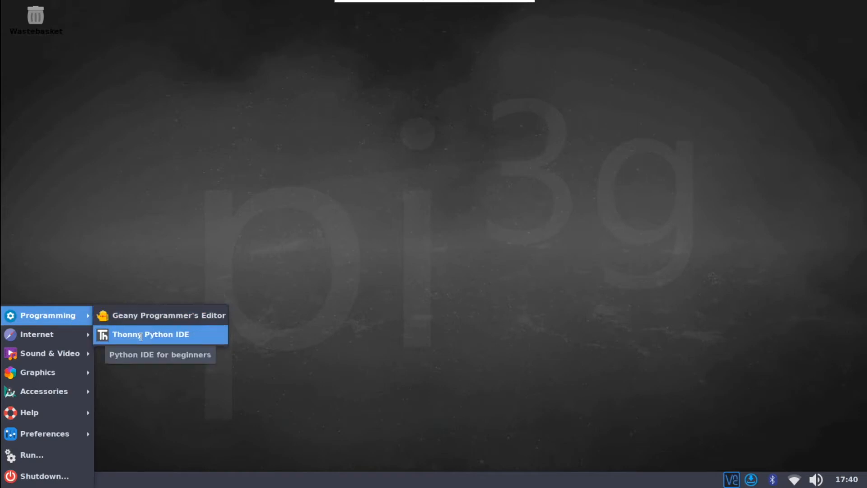
# Launch Thonny Python IDE from the Programming menu with the Pico in bootloader mode.
pyautogui.click(150, 334)
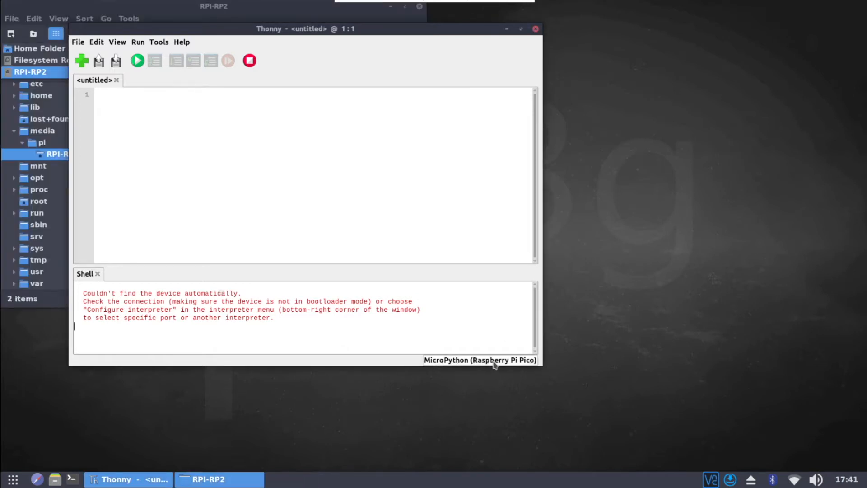
# Install MicroPython v1.18 firmware onto the Pico from Thonny's interpreter options.
pyautogui.click(480, 360)
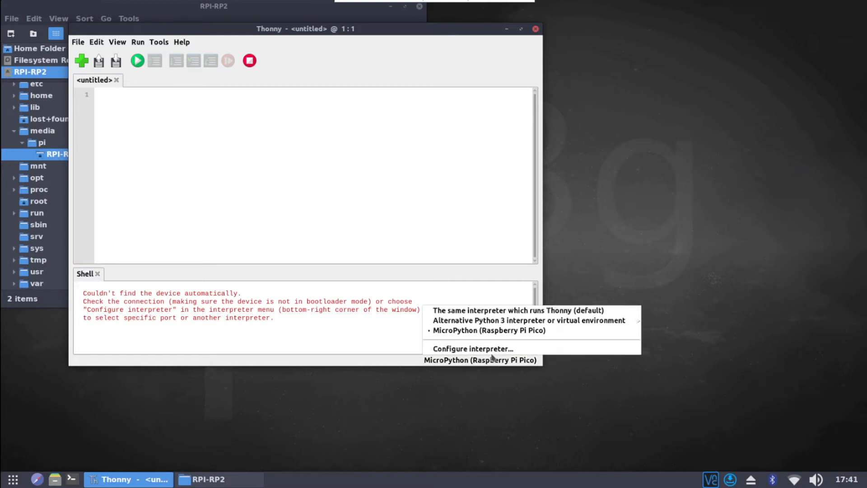
pyautogui.moveTo(479, 352)
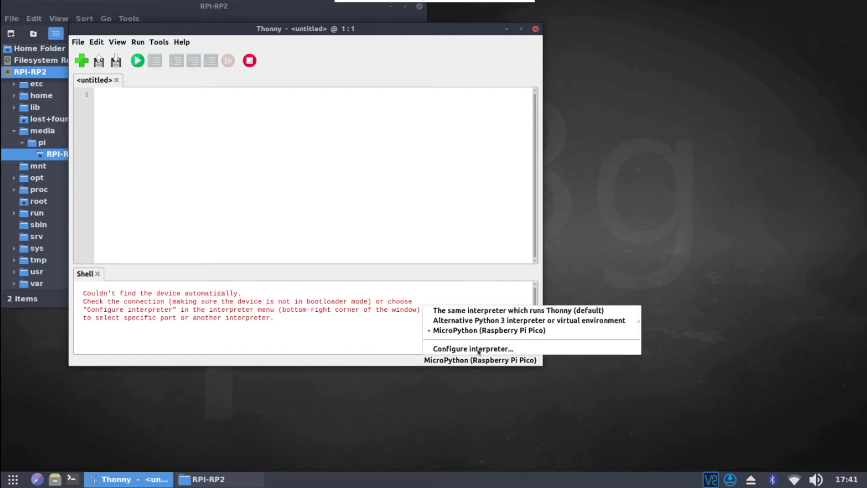
pyautogui.click(471, 348)
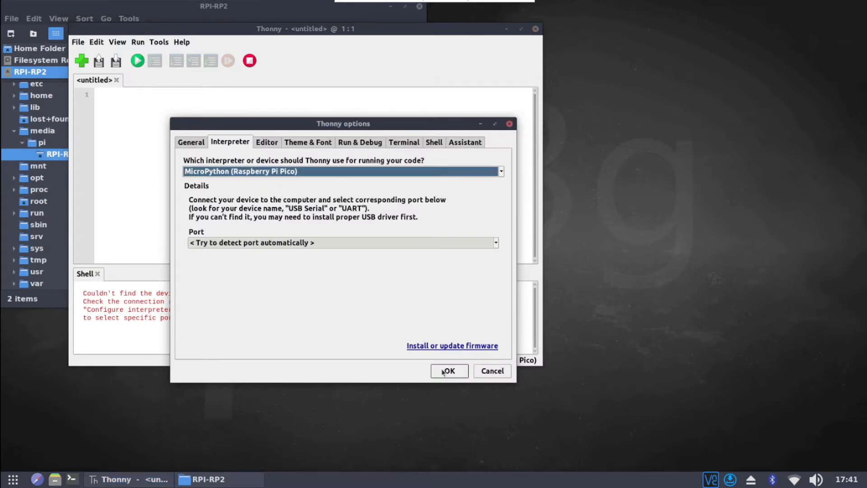
pyautogui.moveTo(451, 345)
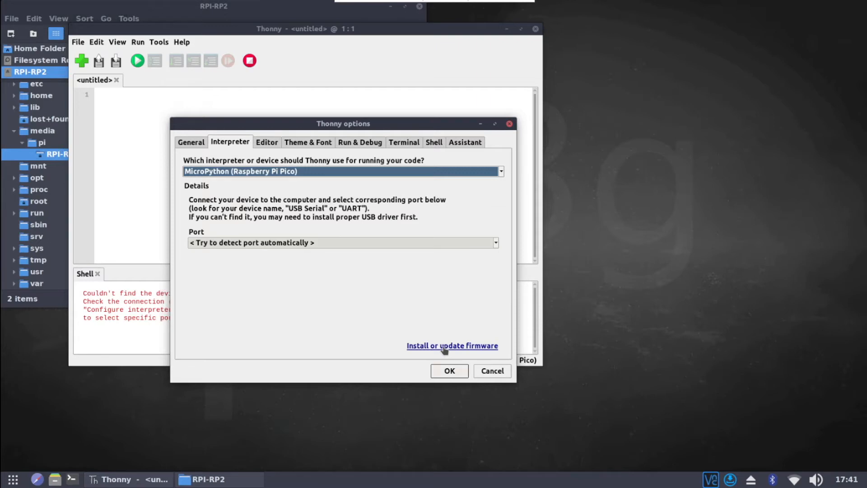
pyautogui.click(452, 345)
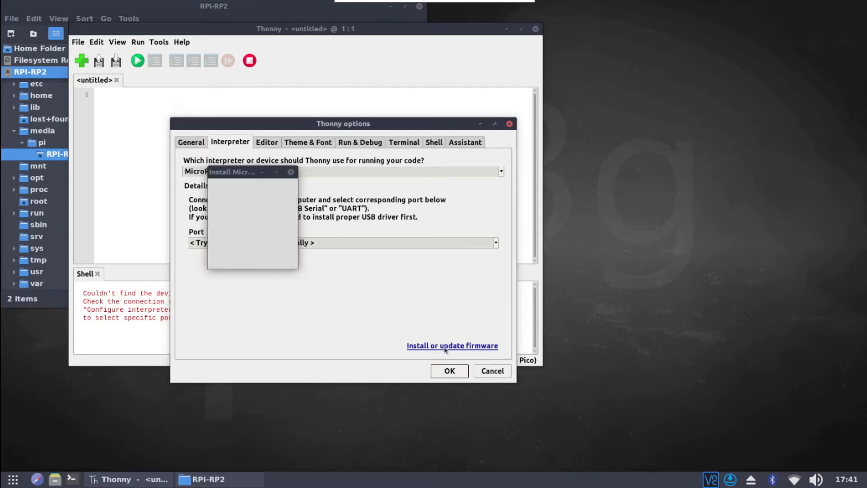
pyautogui.click(452, 346)
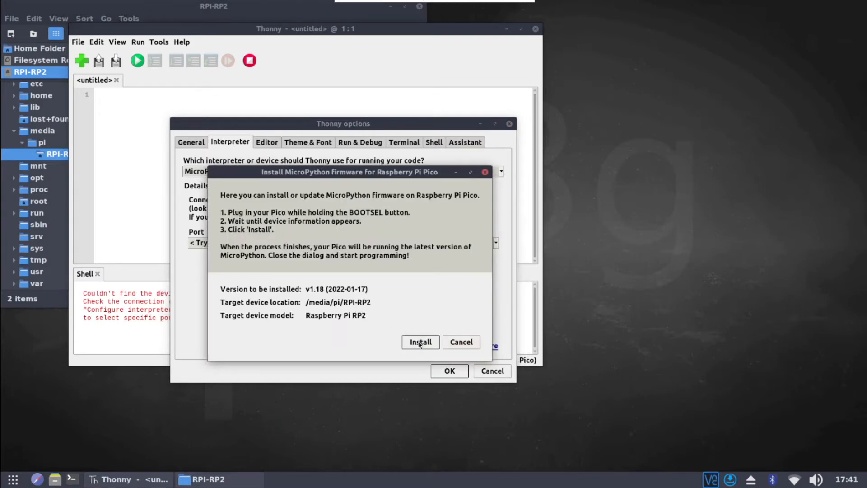
pyautogui.click(419, 342)
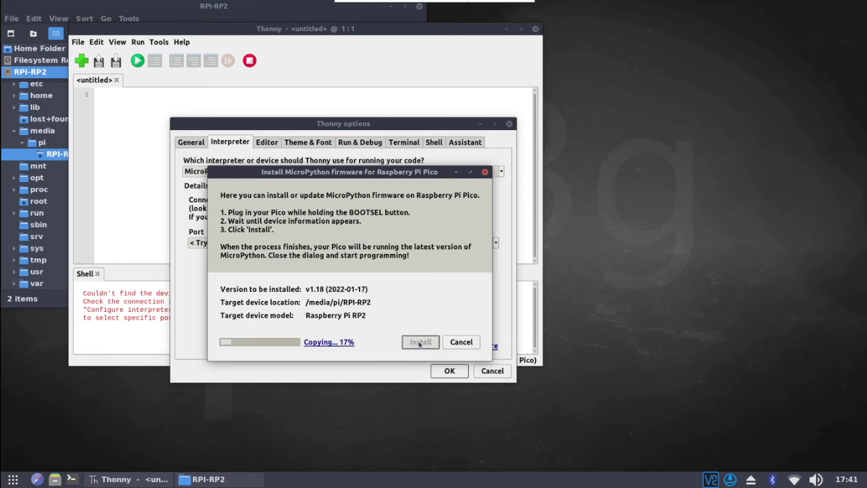
pyautogui.moveTo(415, 314)
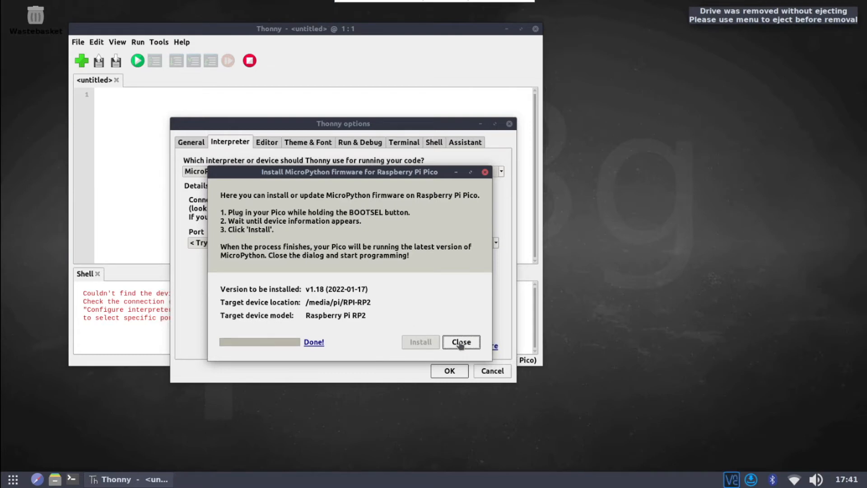
pyautogui.click(461, 342)
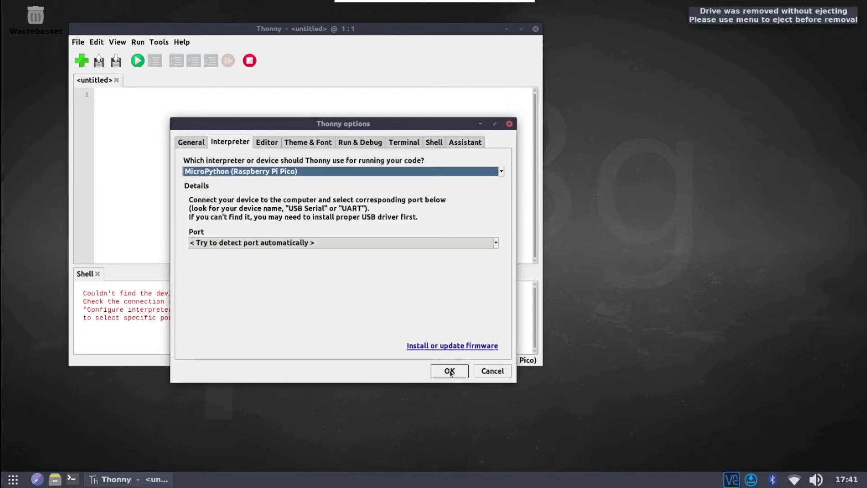
pyautogui.click(448, 370)
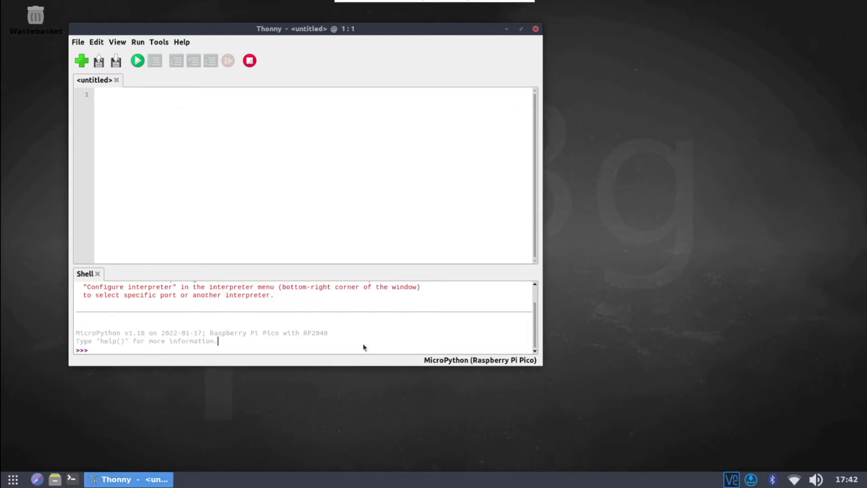
pyautogui.moveTo(141, 341)
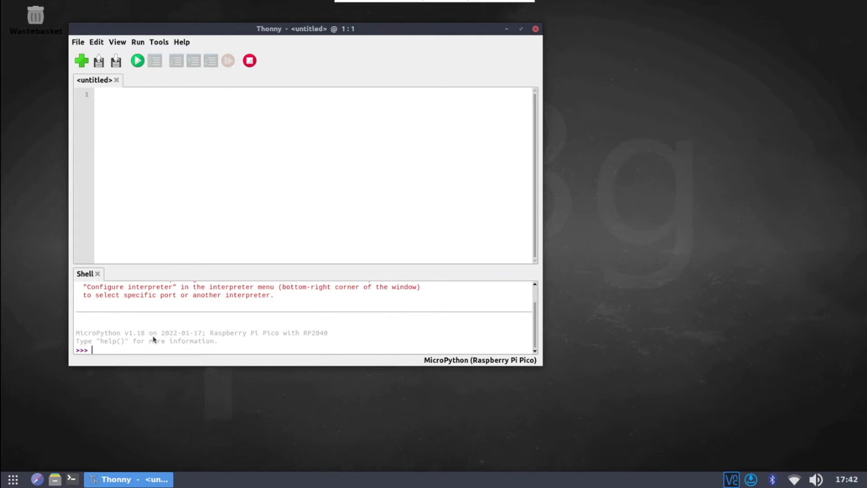
# Print 'Hello from the Pico' in the Pico's MicroPython shell.
pyautogui.write('p')
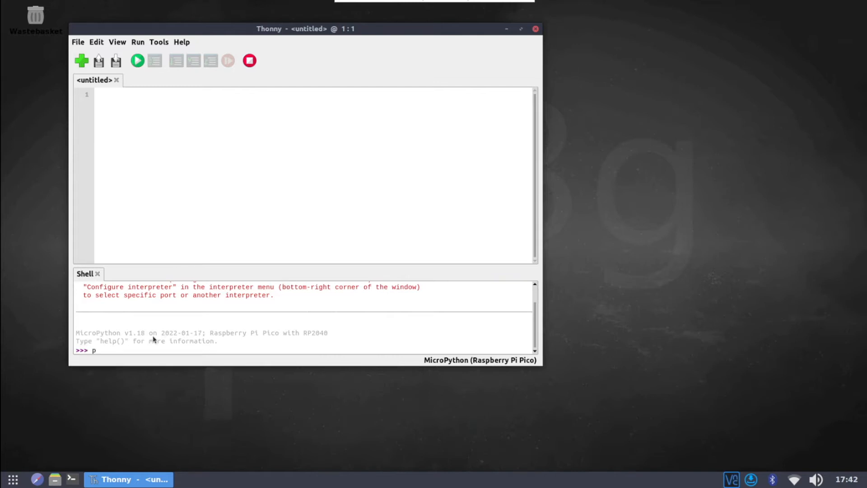
pyautogui.write("rint('")
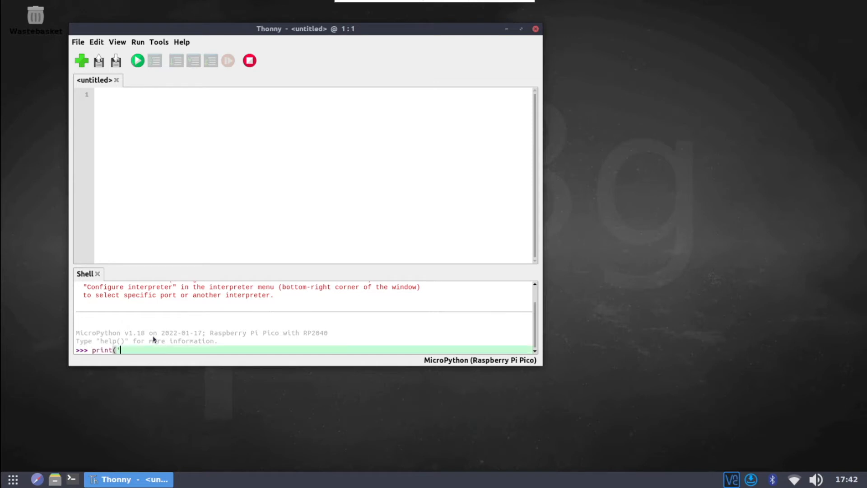
pyautogui.write('Hello fromthe')
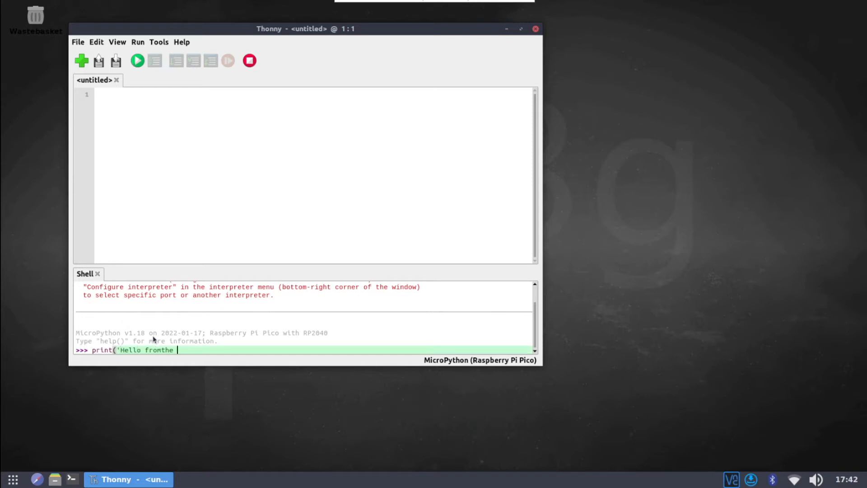
pyautogui.write("the Pico')")
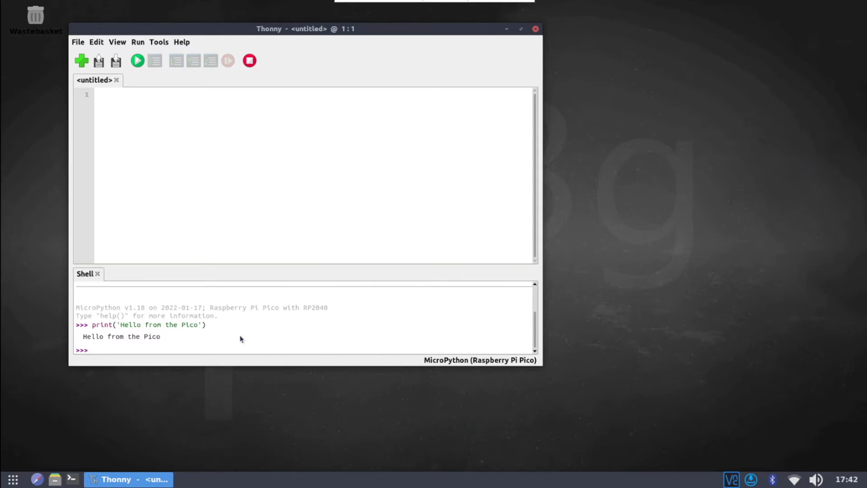
# Evaluate 2+5 in the Pico shell, getting 7.
pyautogui.write('2+')
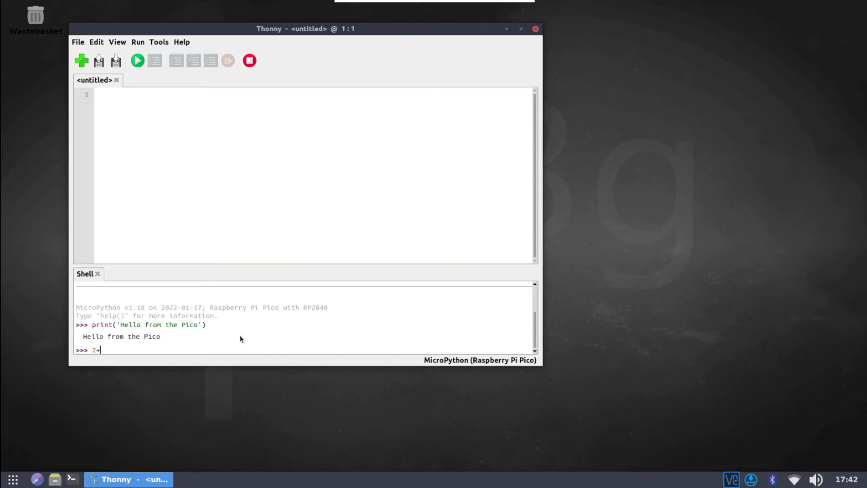
pyautogui.press('Return')
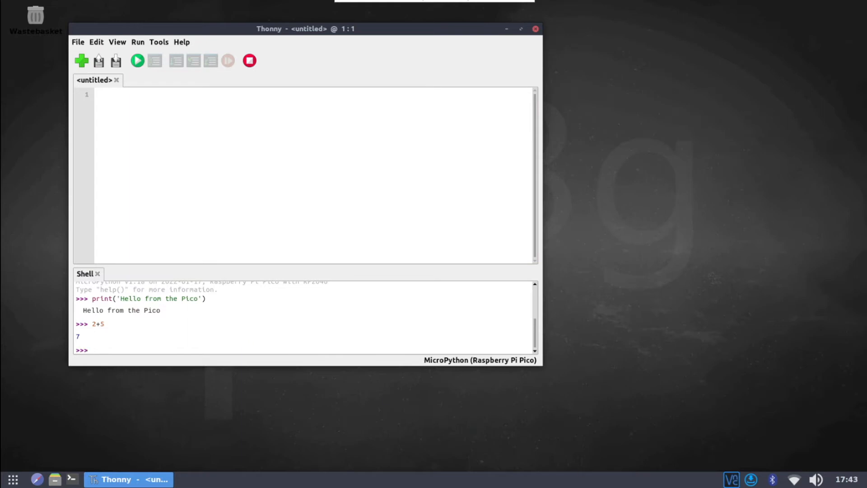
pyautogui.click(92, 349)
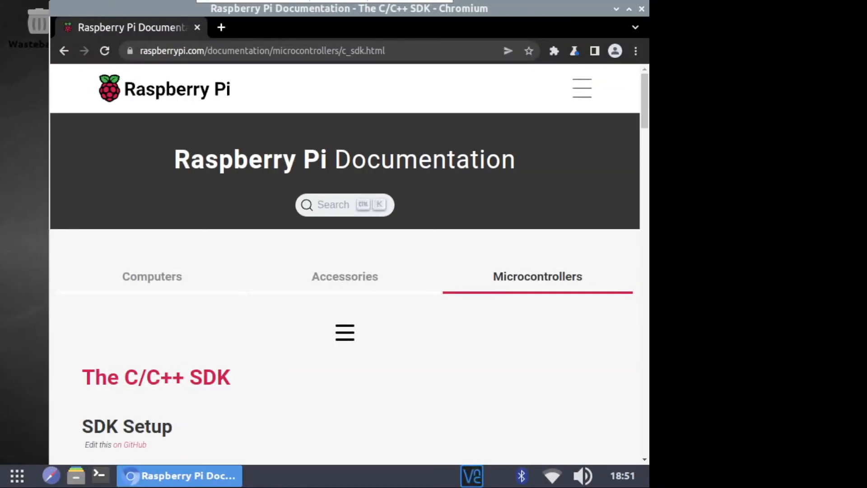
pyautogui.moveTo(631, 136)
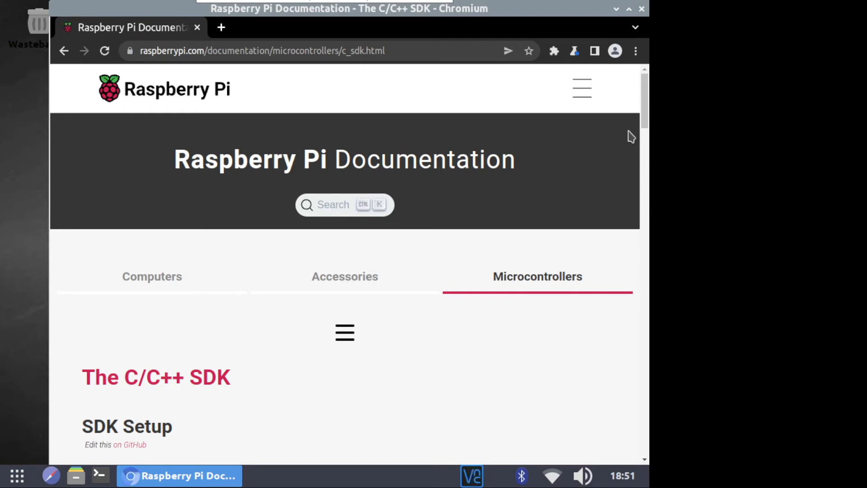
# Scroll down the C/C++ SDK documentation page to the Hello World UF2 steps.
pyautogui.scroll(-3)
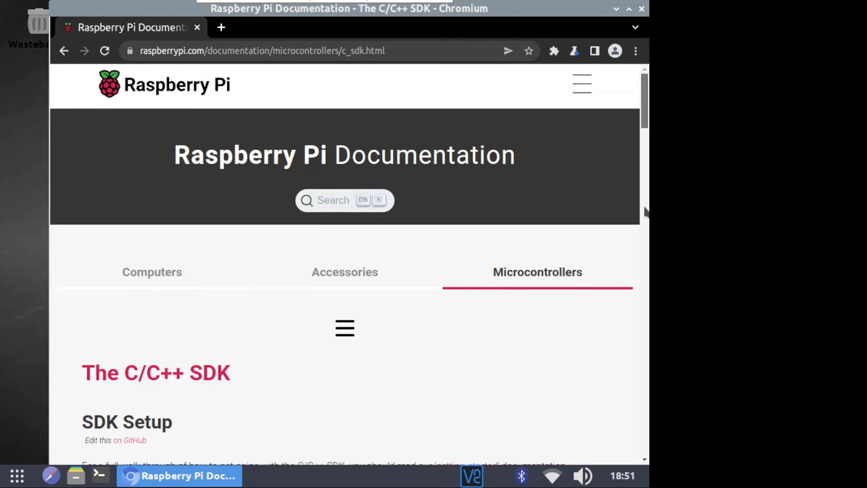
pyautogui.scroll(-3)
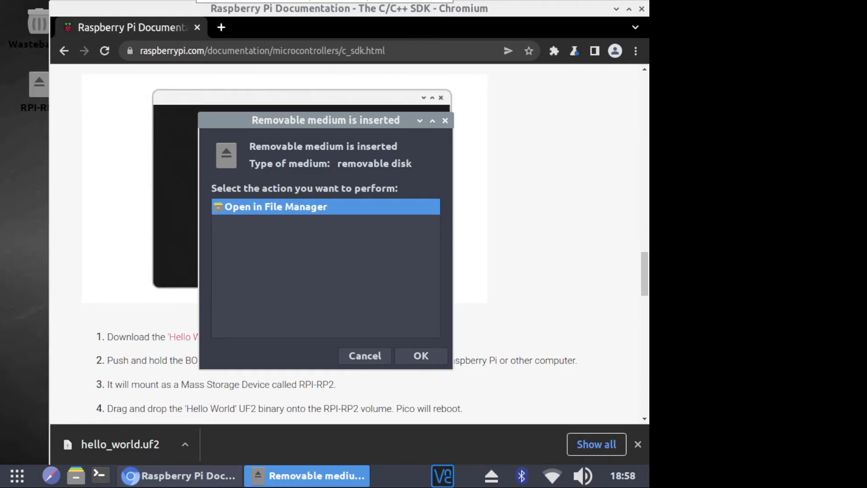
# Open RPI-RP2 in File Manager and drag hello_world.uf2 from Downloads onto it.
pyautogui.click(420, 355)
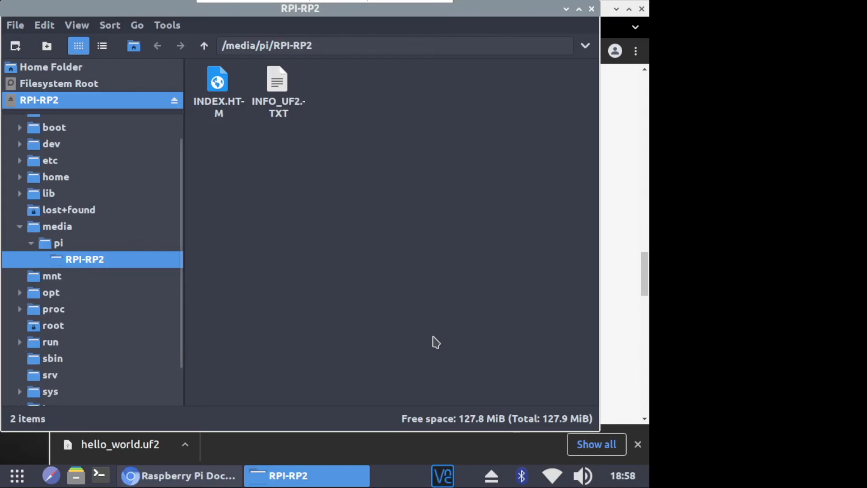
pyautogui.moveTo(512, 32)
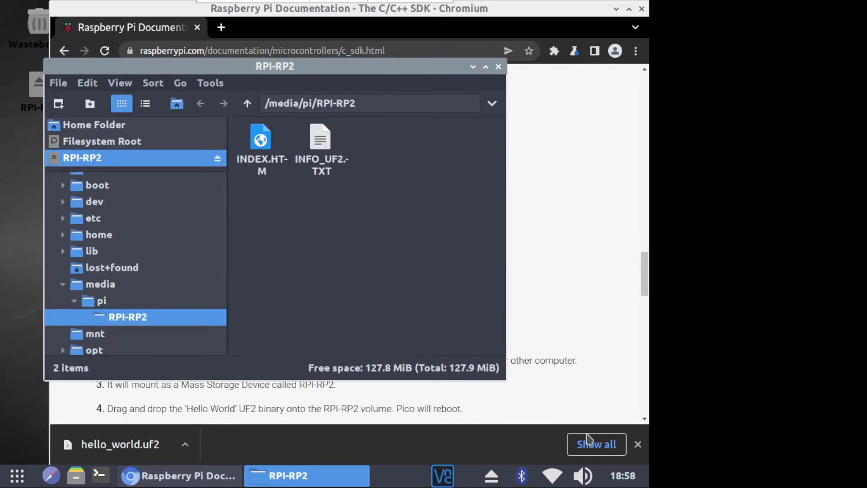
pyautogui.click(596, 444)
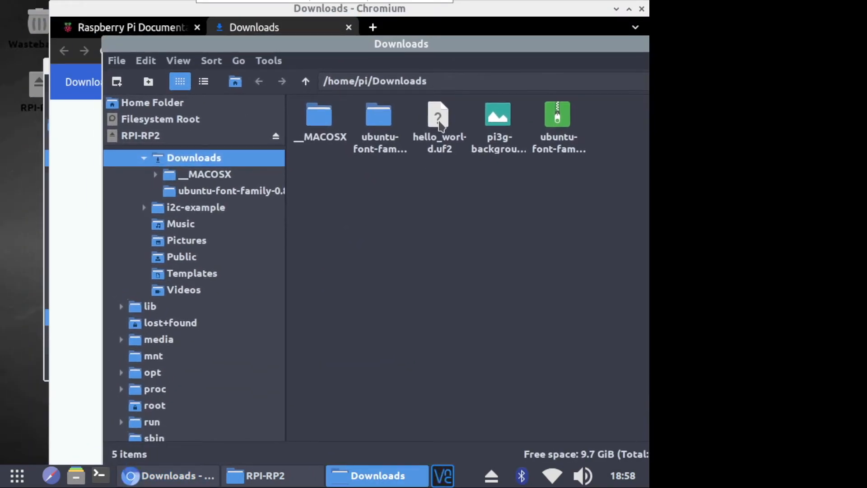
pyautogui.click(140, 135)
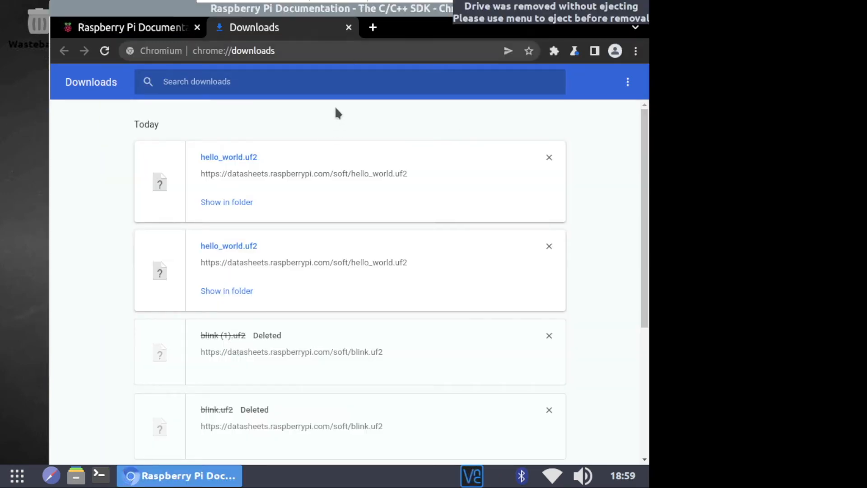
pyautogui.click(348, 27)
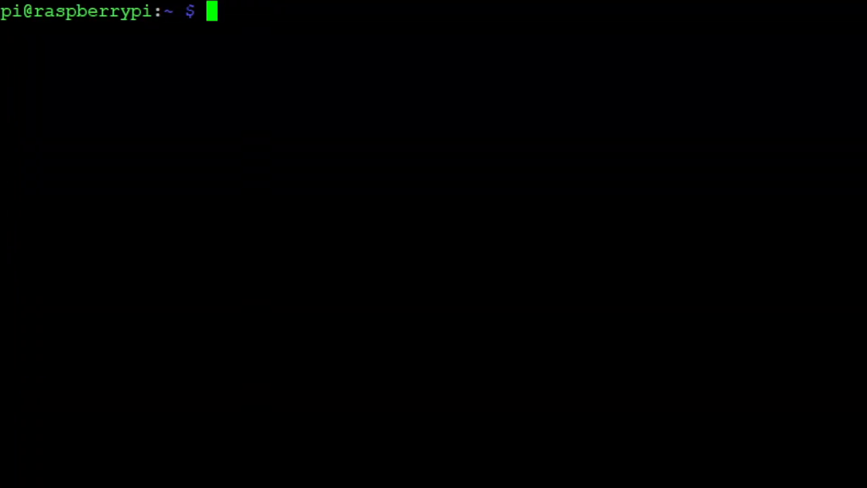
# In sudo raspi-config's Serial Port options, refuse the login shell and enable serial hardware.
pyautogui.write('sudo rasp')
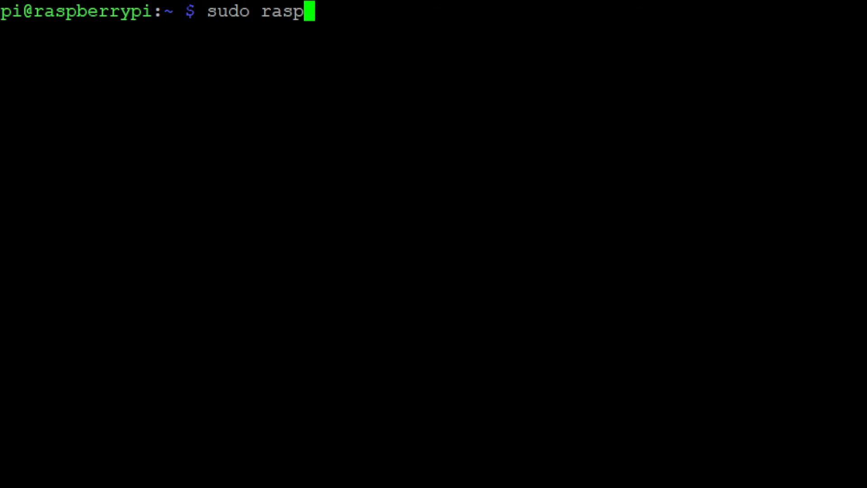
pyautogui.write('i-confi')
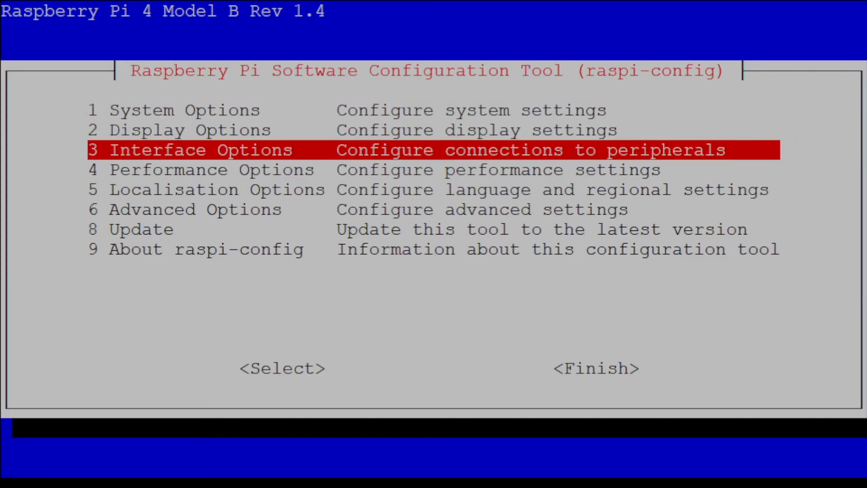
pyautogui.click(281, 368)
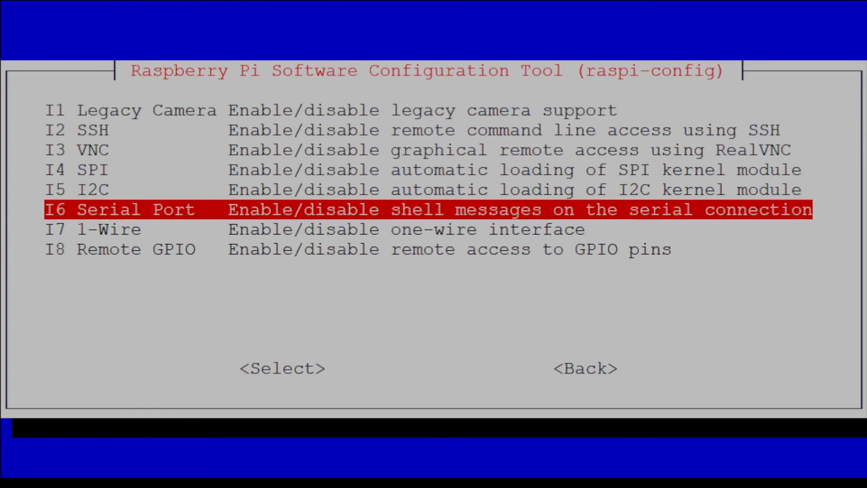
pyautogui.click(281, 368)
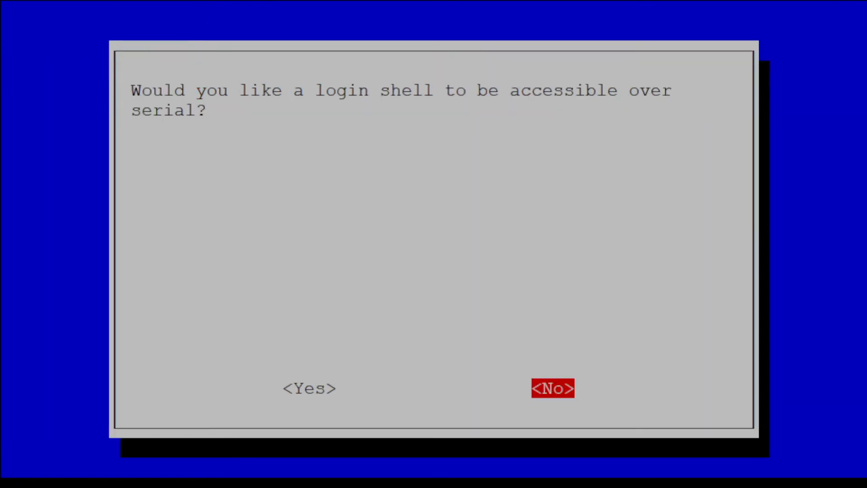
pyautogui.click(552, 388)
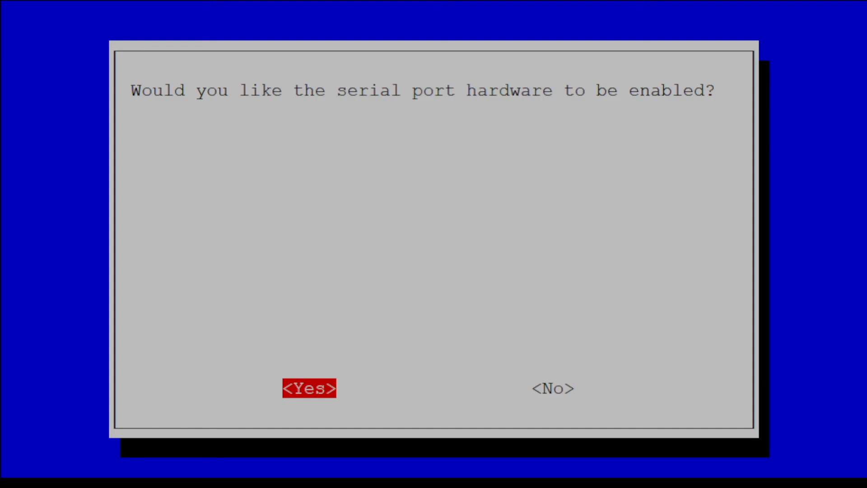
pyautogui.click(309, 387)
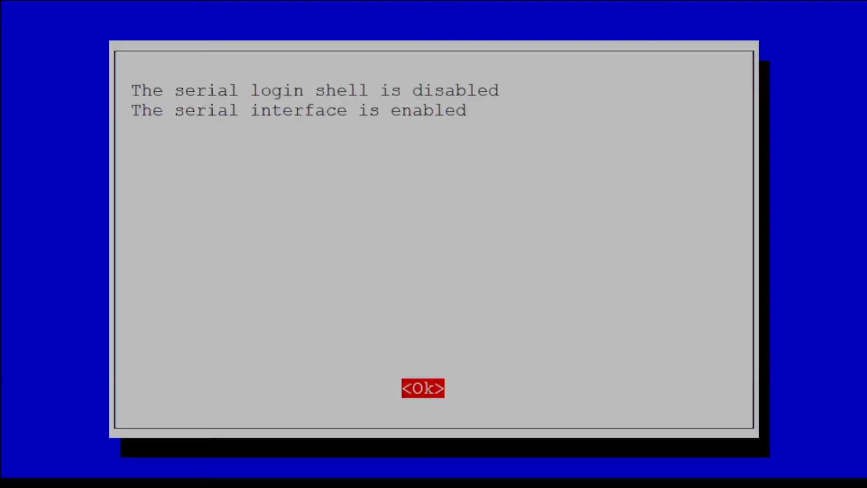
pyautogui.click(423, 387)
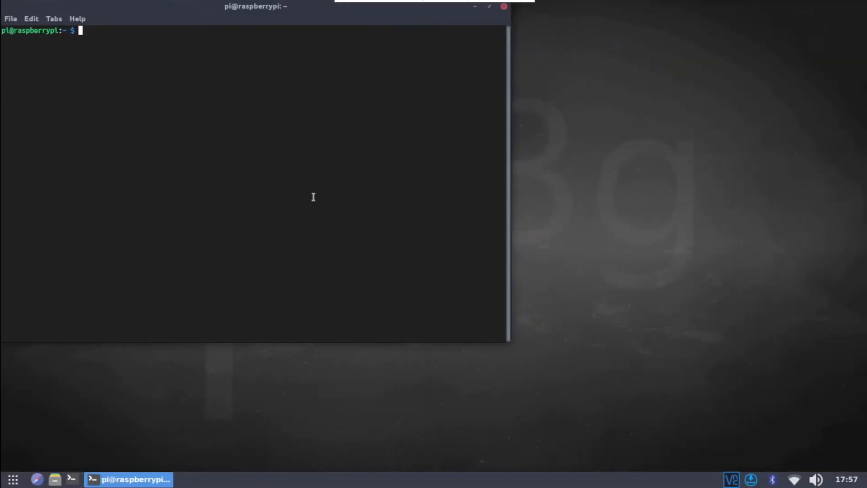
# Install minicom via apt-get, then enter 'minicom -b 115200 -o -D /dev/ttyACM0'.
pyautogui.write('sudo apt-get install minicom')
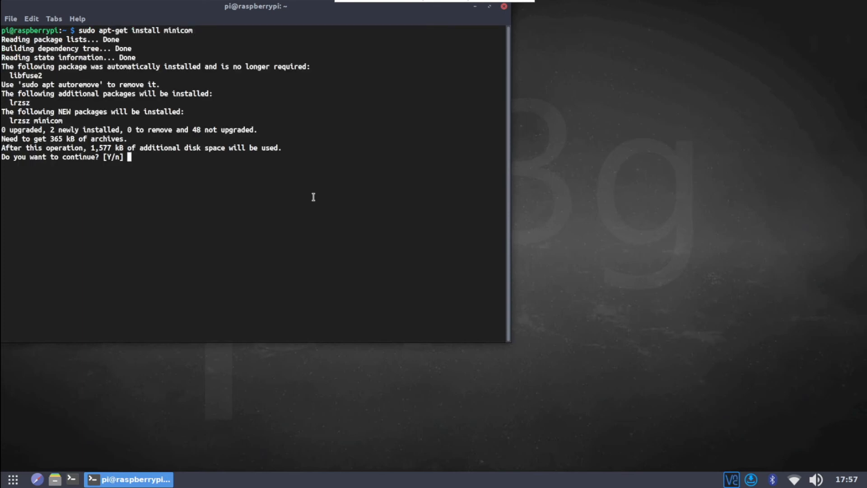
pyautogui.write('y')
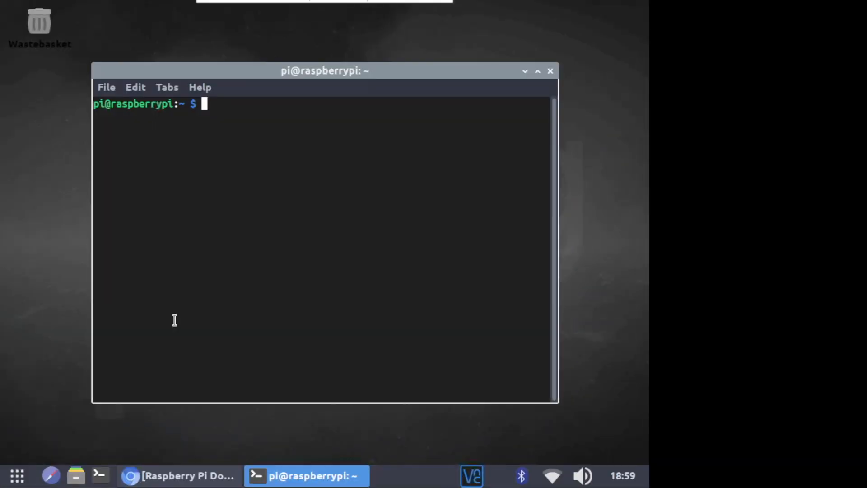
pyautogui.write('minicom -b')
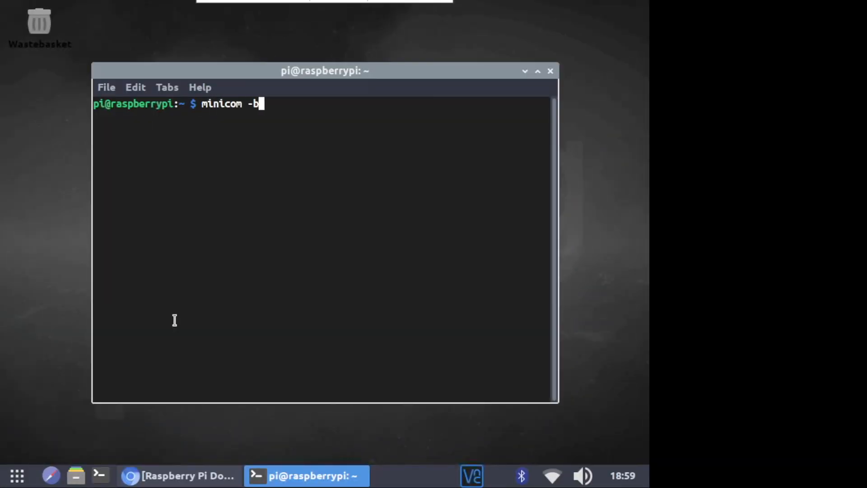
pyautogui.write('11520')
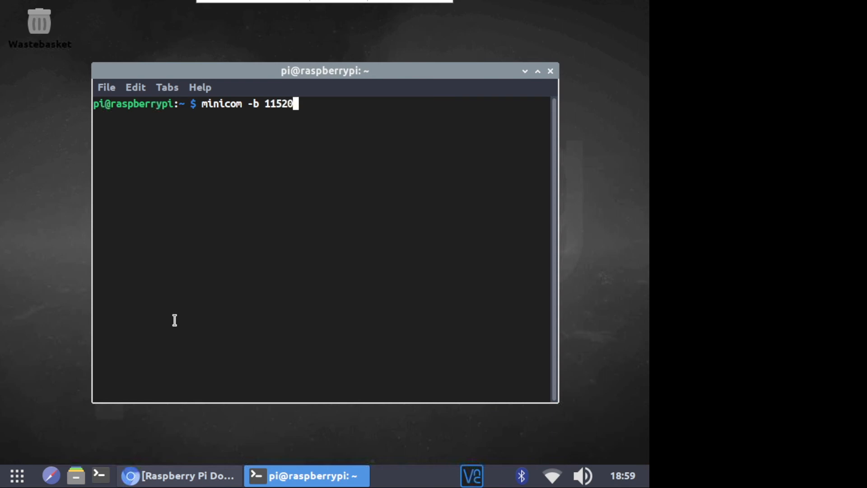
pyautogui.write('0 -o -D /dev/')
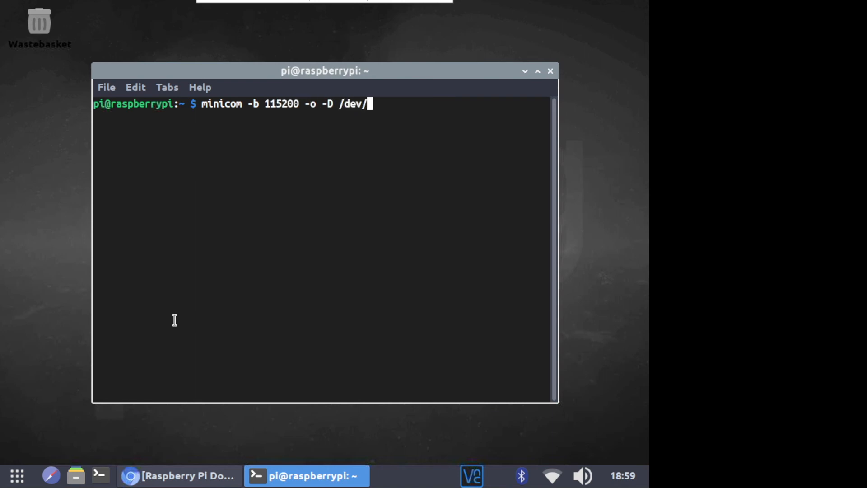
pyautogui.write('ttyA')
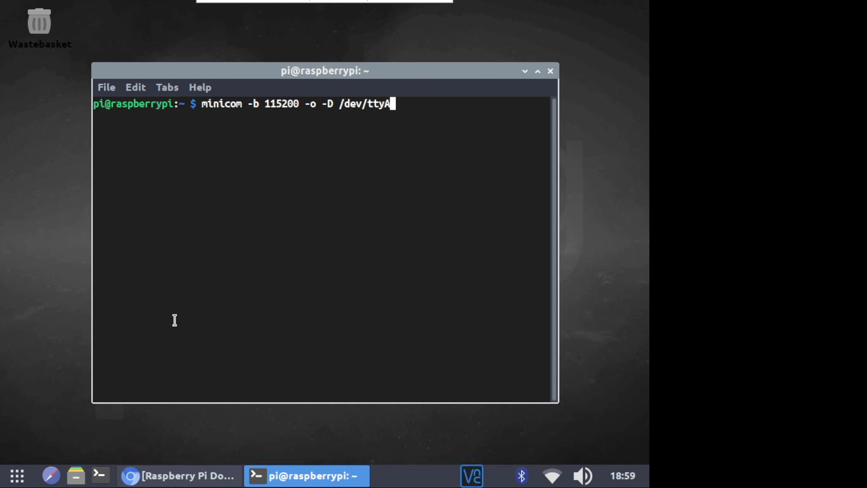
pyautogui.write('CM0')
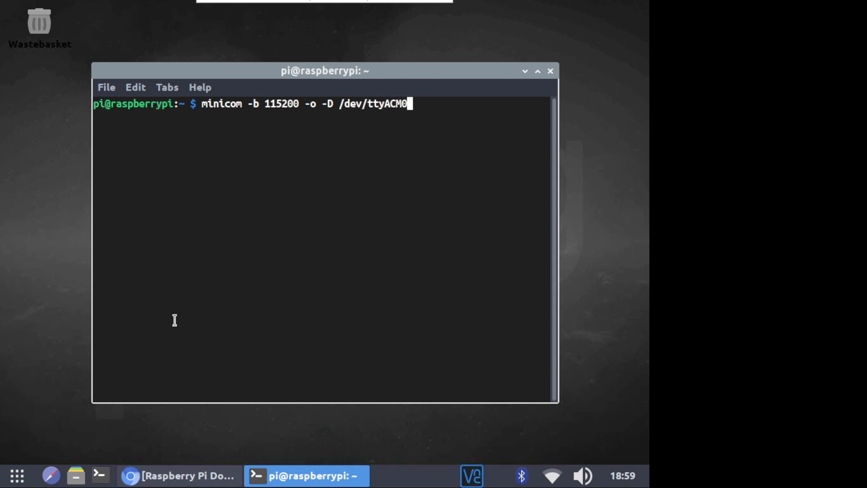